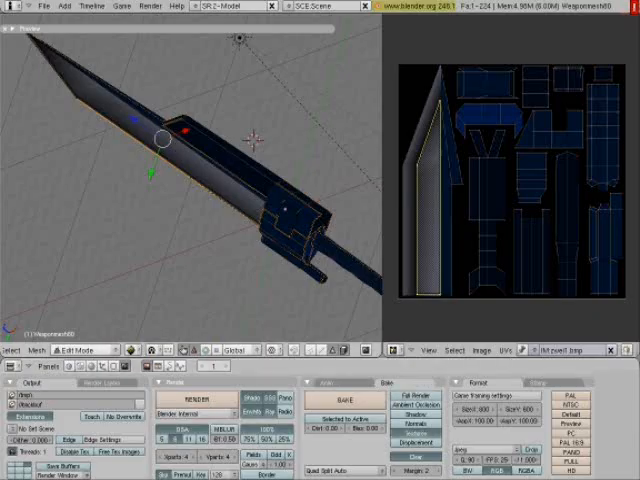
Select the Cube dummy beside the sword, with zwei2.jpg texture islands shown
{"action": "left_click", "coordinate": [75, 350]}
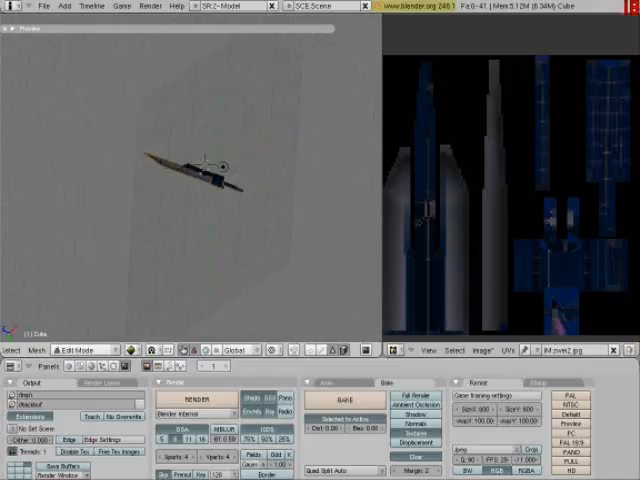
{"action": "left_click", "coordinate": [88, 349]}
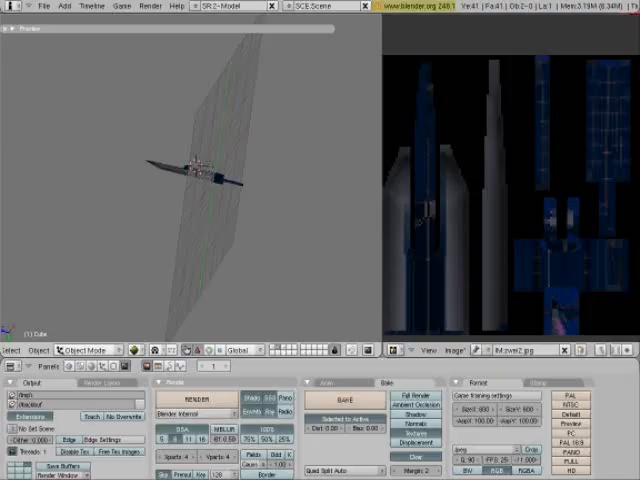